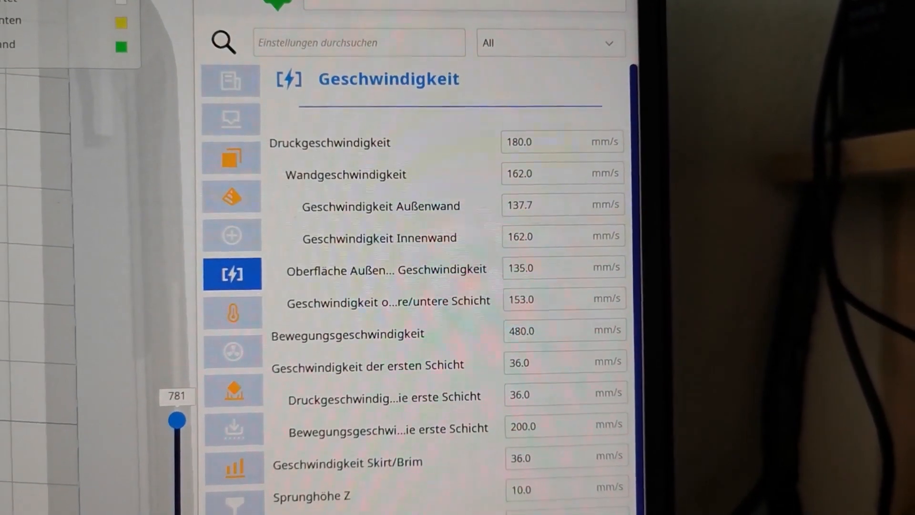
{"action": "scroll", "scroll_direction": "down", "scroll_amount": 3}
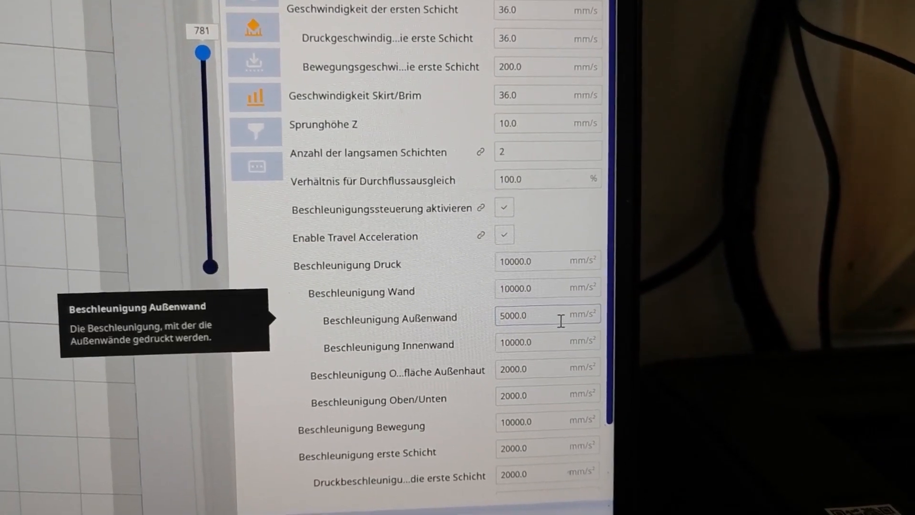
{"action": "scroll", "scroll_direction": "down", "scroll_amount": 3}
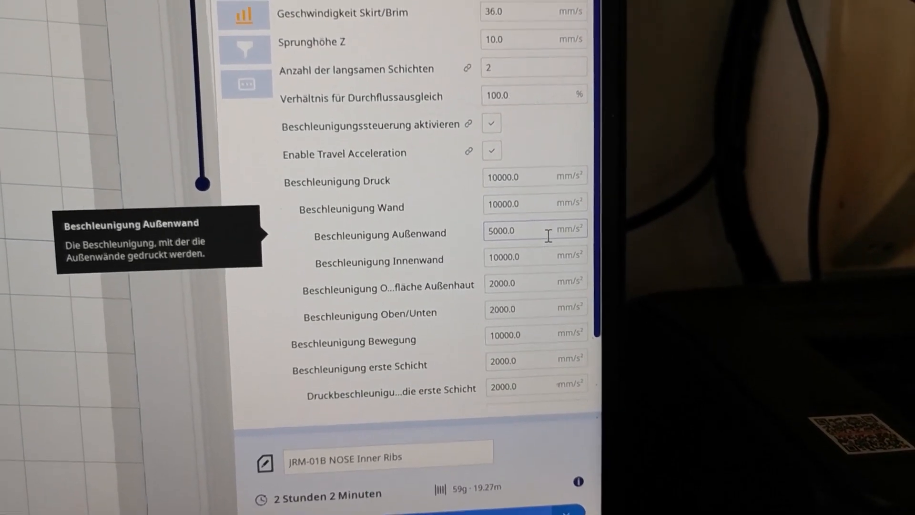
{"action": "scroll", "scroll_direction": "up", "scroll_amount": 3}
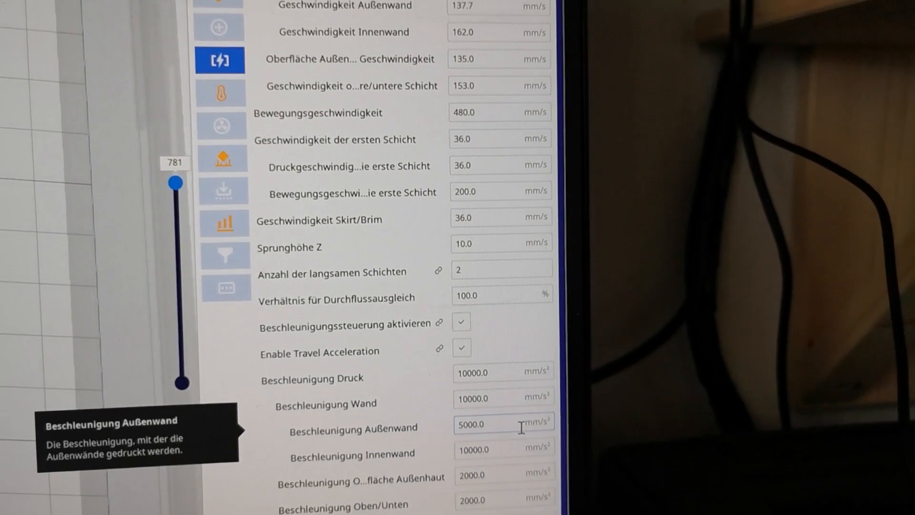
{"action": "scroll", "scroll_direction": "up", "scroll_amount": 3}
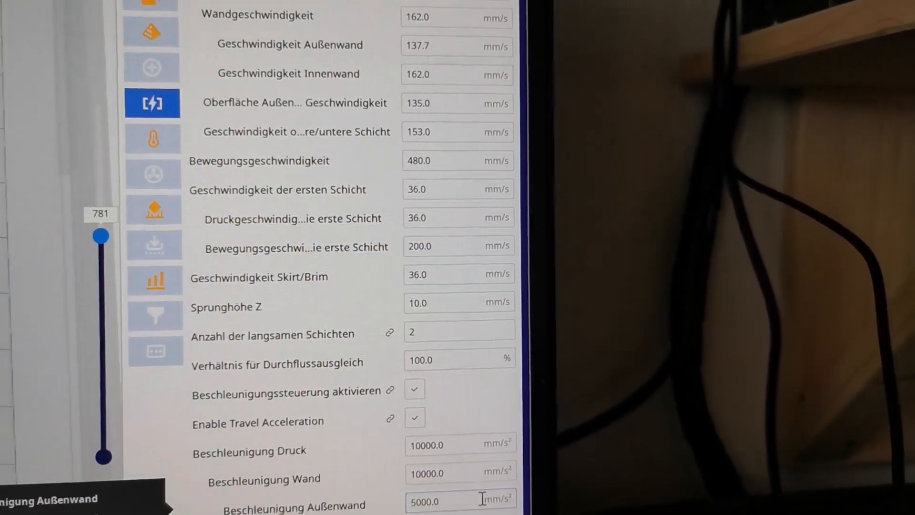